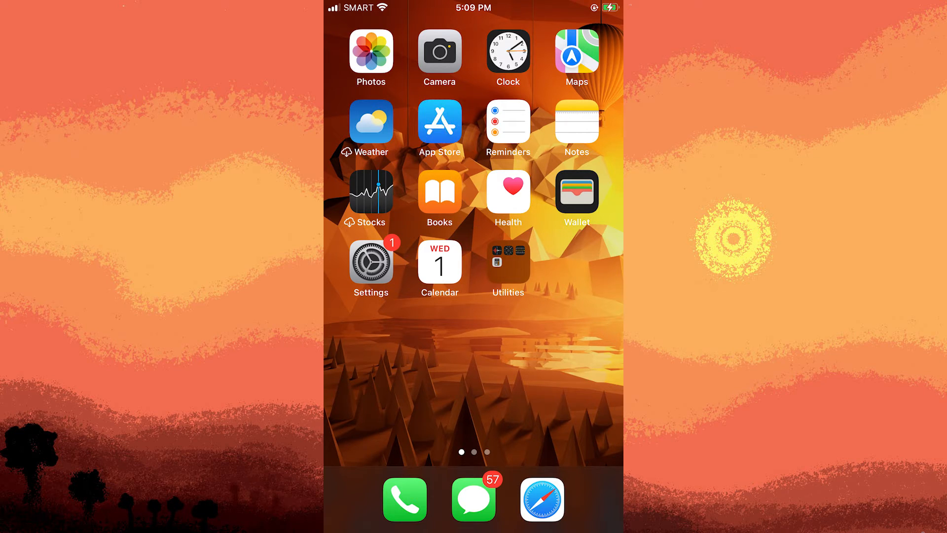
# Launch App Store from the home screen to search for audio extractor apps.
pyautogui.click(439, 122)
pyautogui.write('audio extractor')
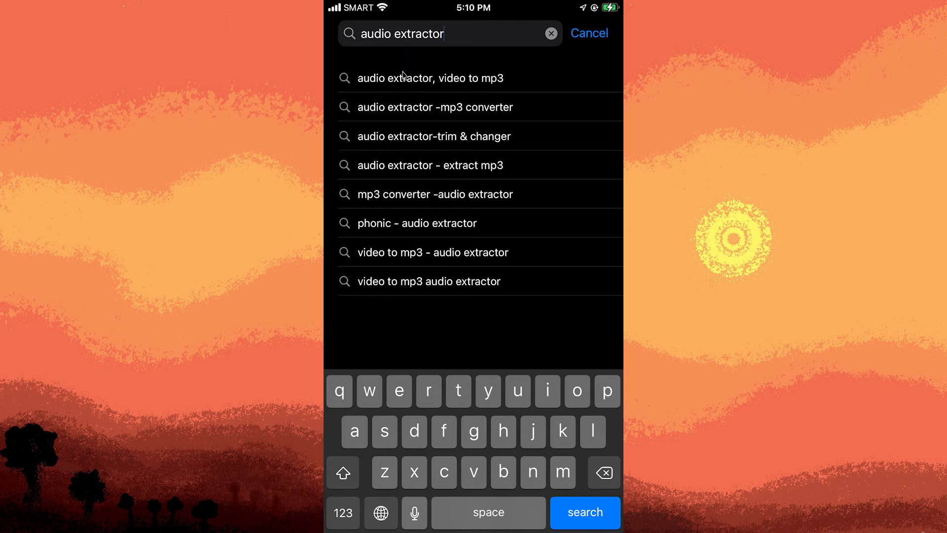
# Pick the 'audio extractor, video to mp3' suggestion and install Audio Extractor with GET.
pyautogui.click(432, 77)
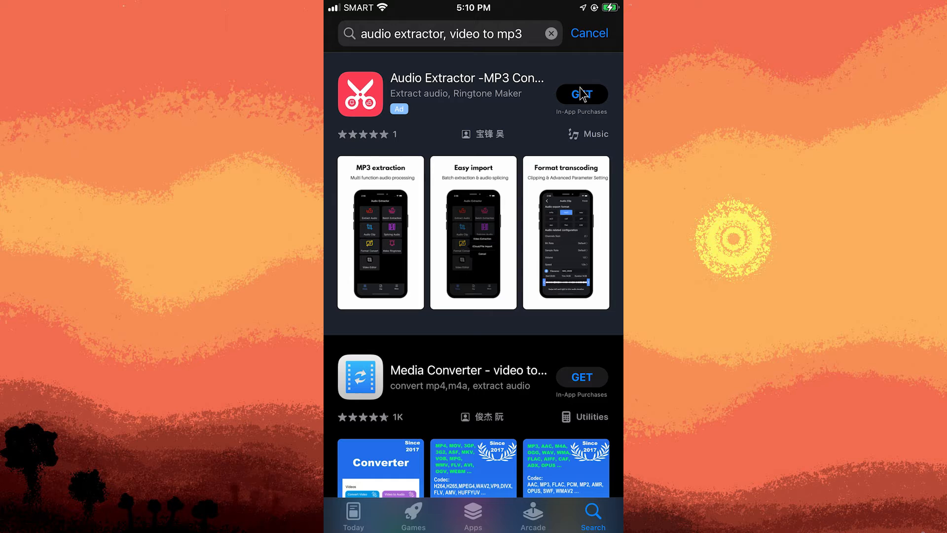
pyautogui.click(581, 94)
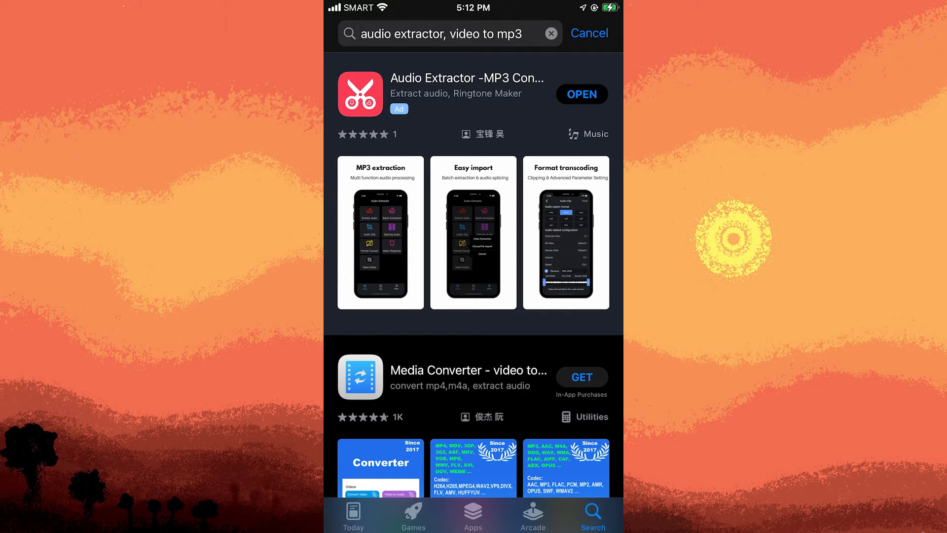
pyautogui.moveTo(582, 100)
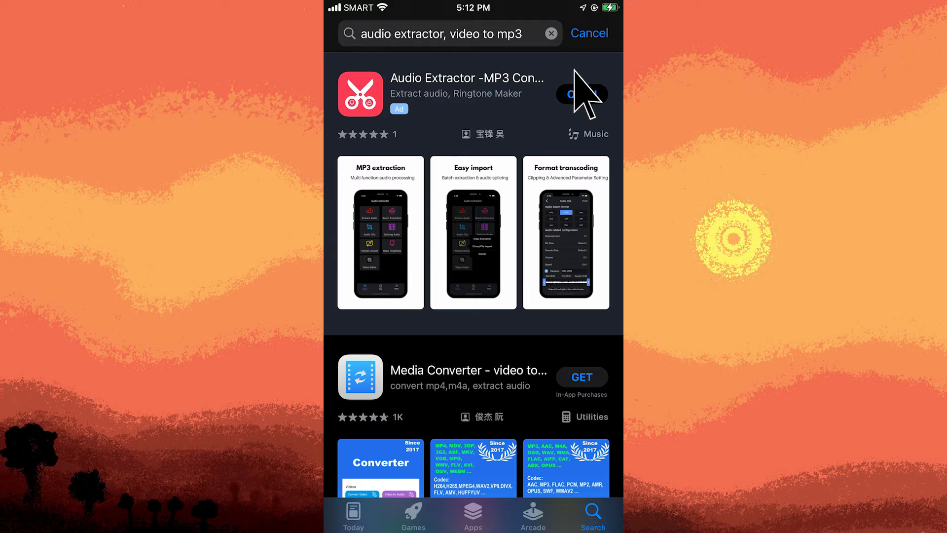
# Start a Video Extraction in Audio Extractor, allowing access to the photo library.
pyautogui.click(581, 93)
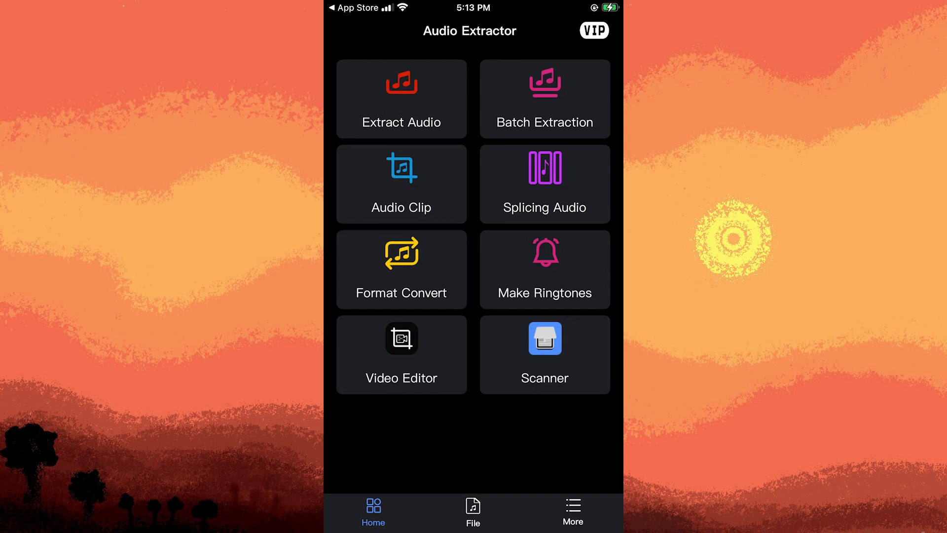
pyautogui.click(401, 98)
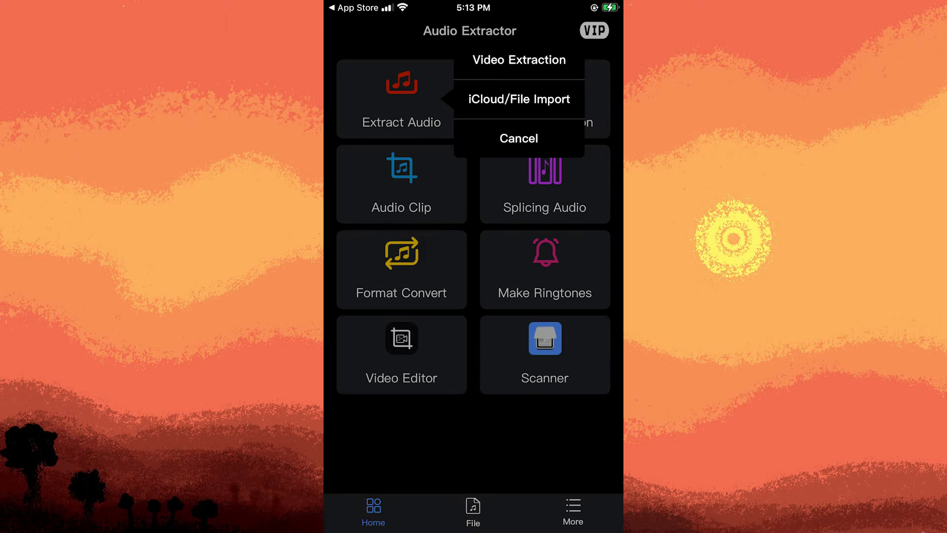
pyautogui.click(518, 60)
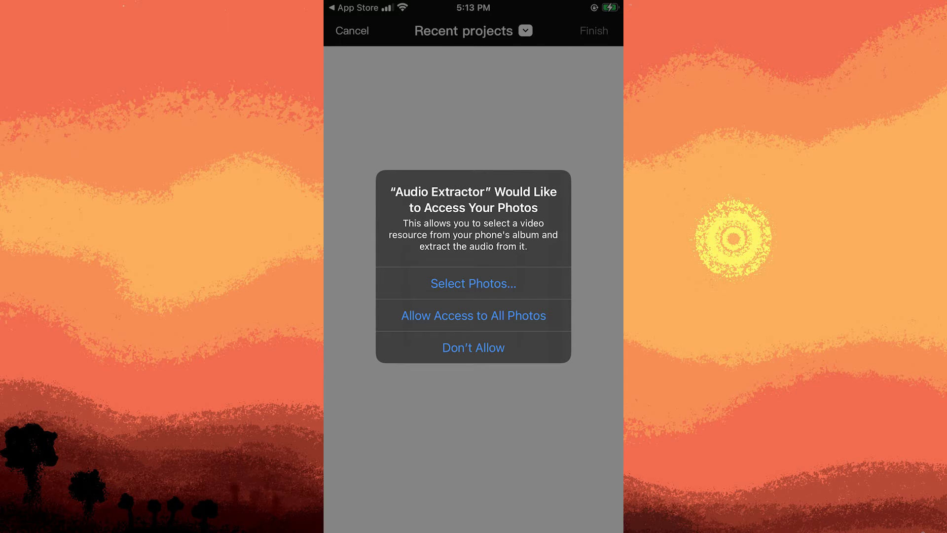
pyautogui.click(473, 314)
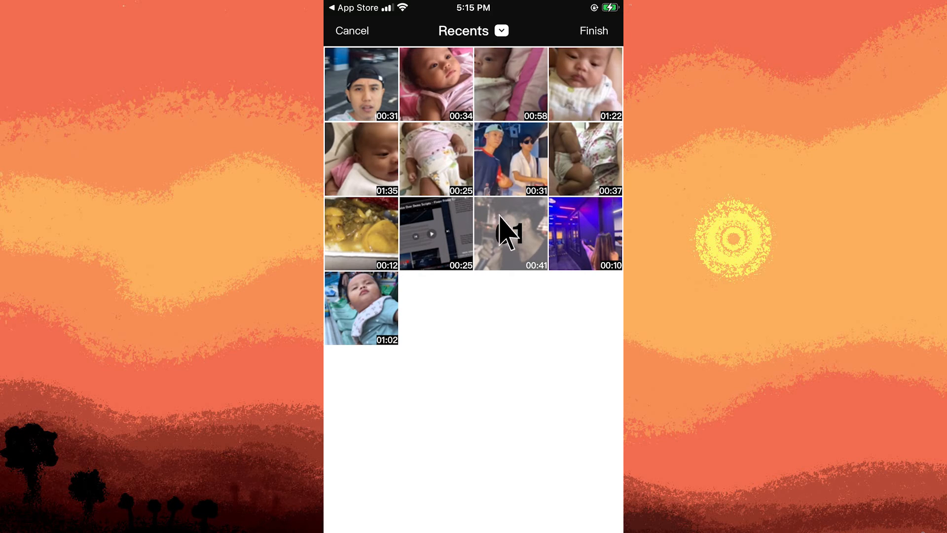
# Select the 00:41 video and confirm it with Finish as the extraction source.
pyautogui.click(510, 233)
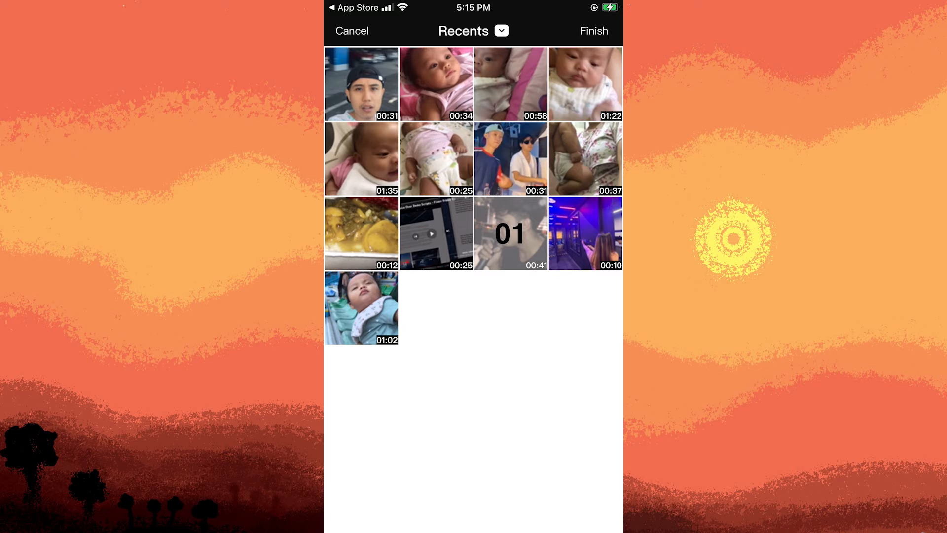
pyautogui.click(511, 232)
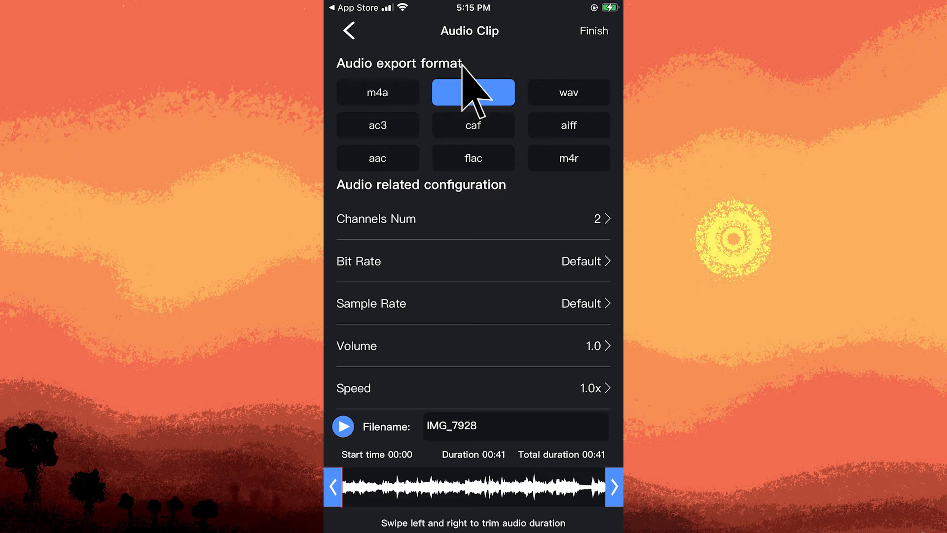
# Choose mp3 as the export format and export the IMG_7928 audio with Finish.
pyautogui.click(473, 92)
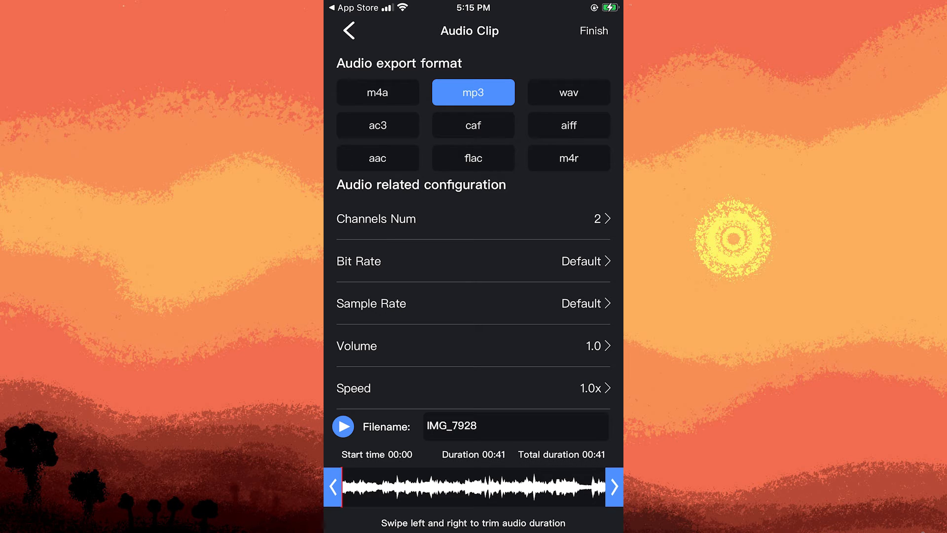
pyautogui.moveTo(594, 33)
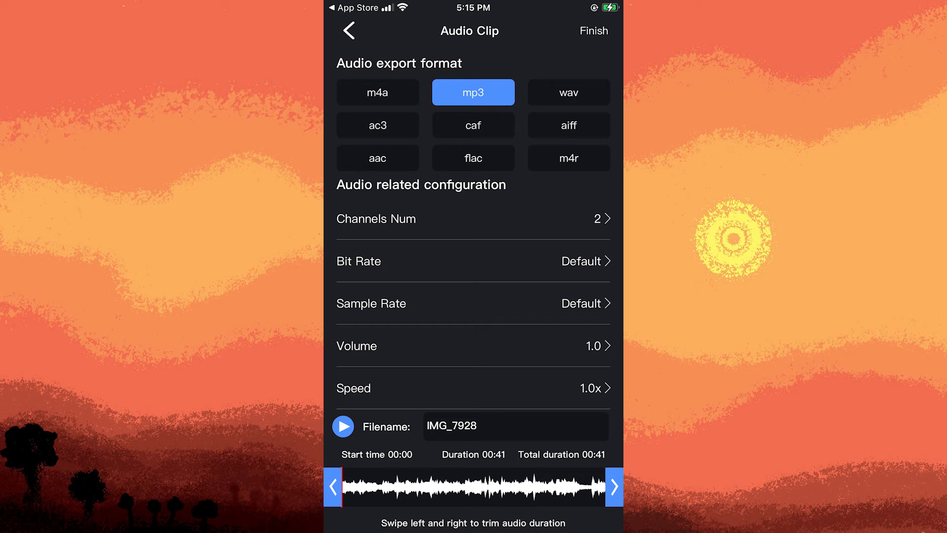
pyautogui.click(593, 30)
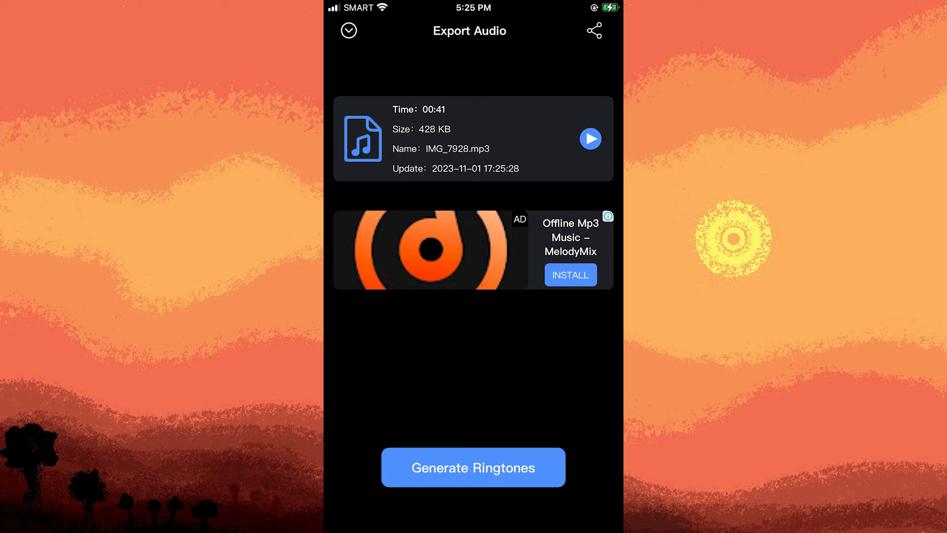
pyautogui.moveTo(474, 145)
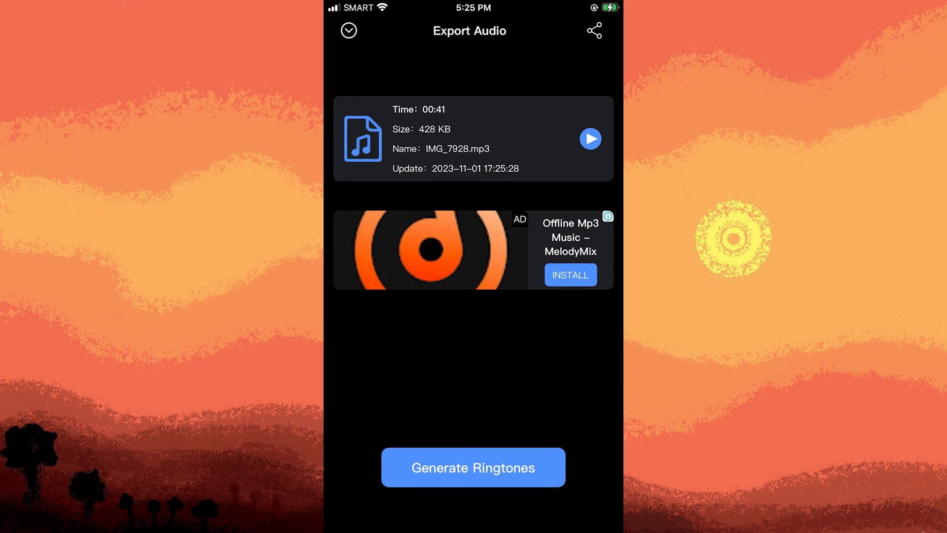
# Bring up sharing options for the exported IMG_7928.mp3 to save it to Files.
pyautogui.click(594, 31)
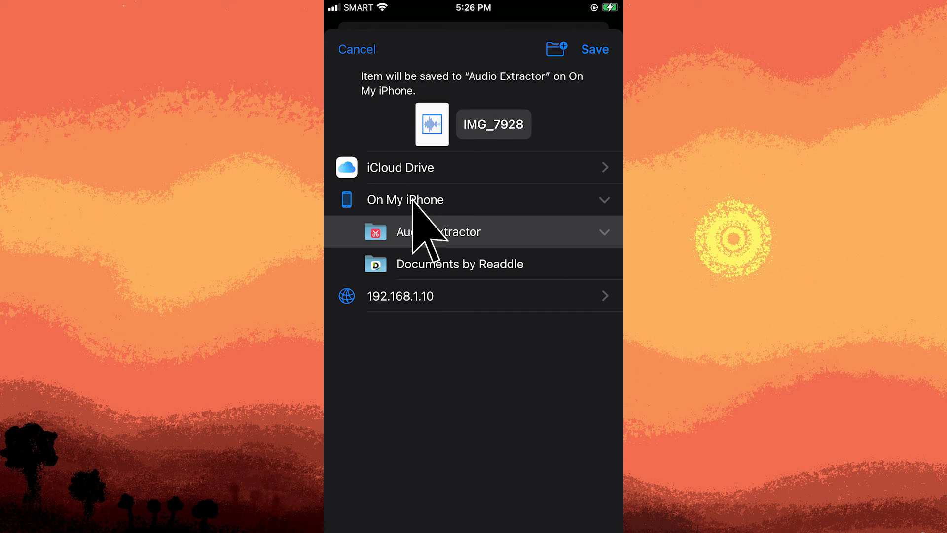
pyautogui.moveTo(424, 236)
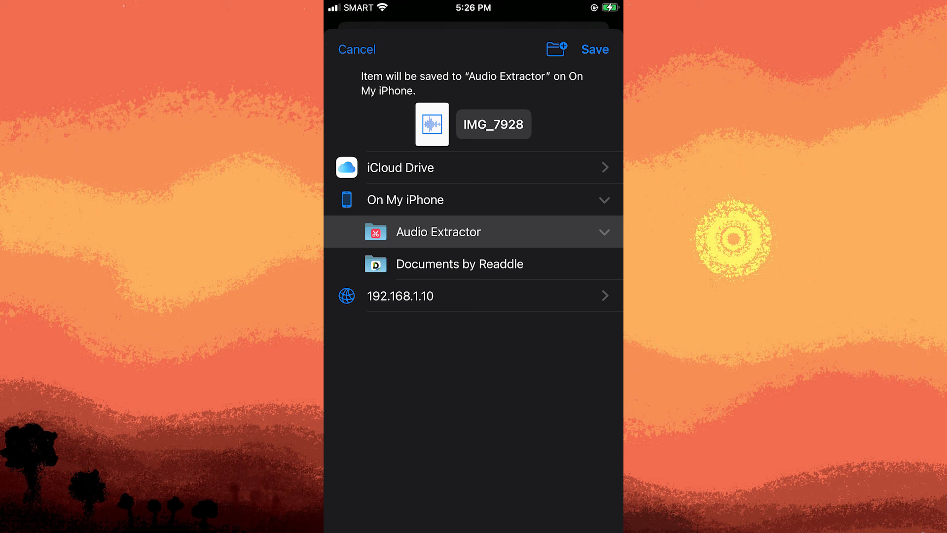